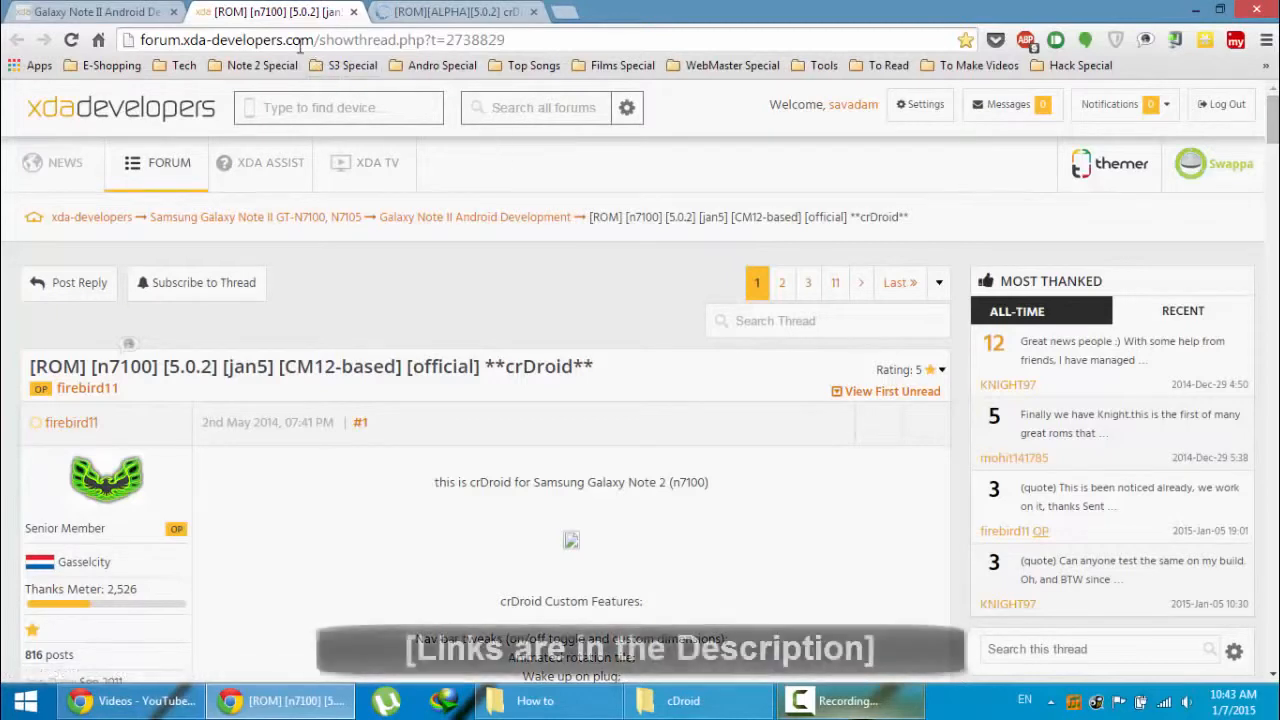
{"action": "mouse_move", "coordinate": [70, 422]}
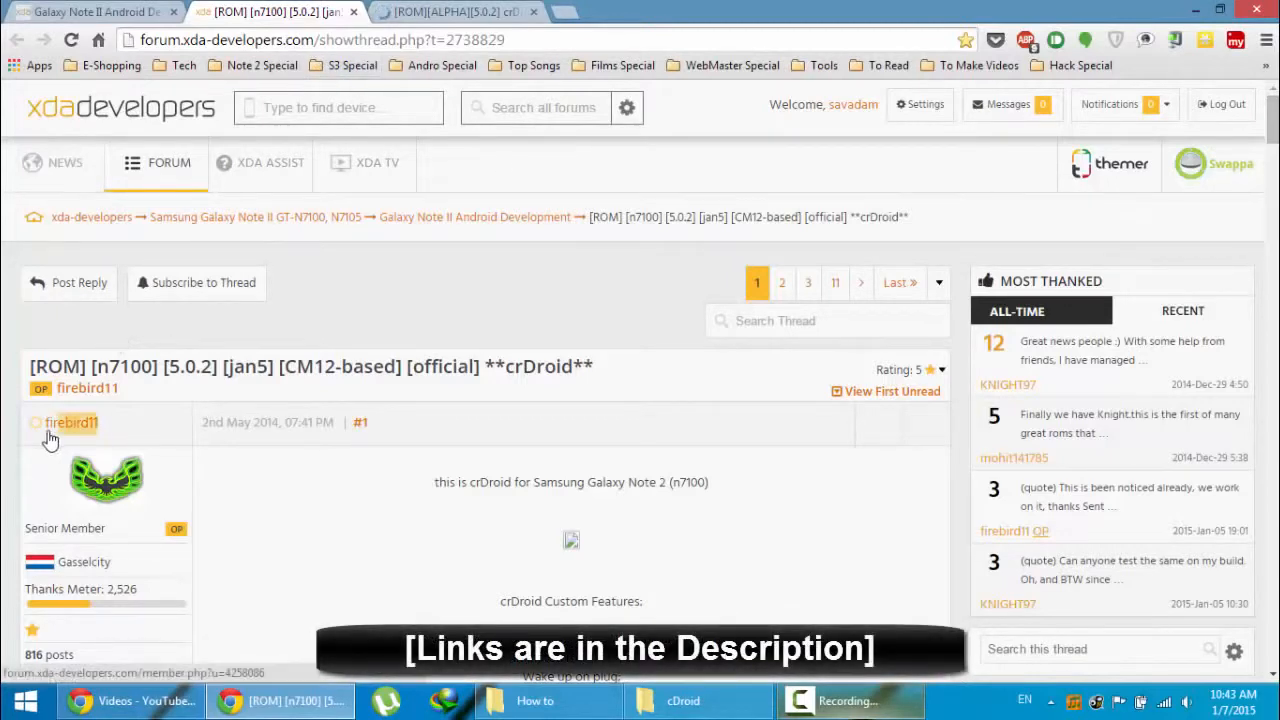
Scroll through the Galaxy S3 crDroid thread for comparison.
{"action": "left_click", "coordinate": [455, 11]}
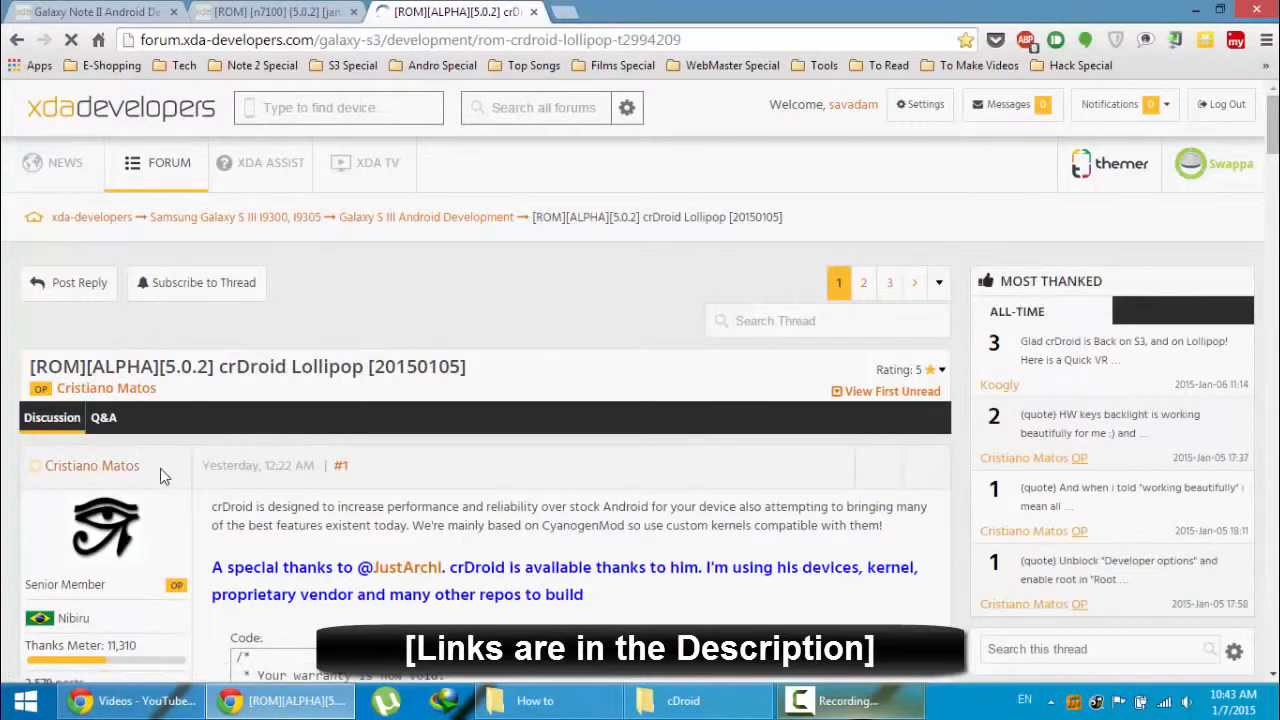
{"action": "scroll", "scroll_direction": "down", "scroll_amount": 3}
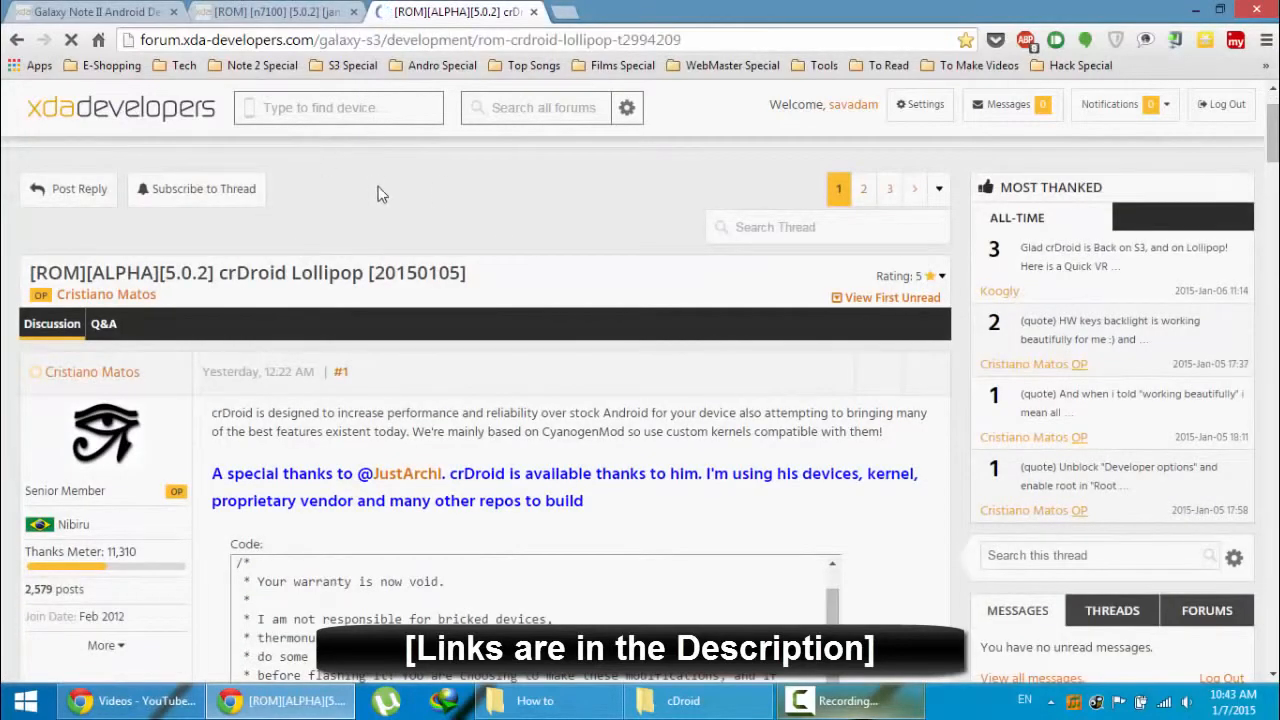
{"action": "scroll", "scroll_direction": "down", "scroll_amount": 3}
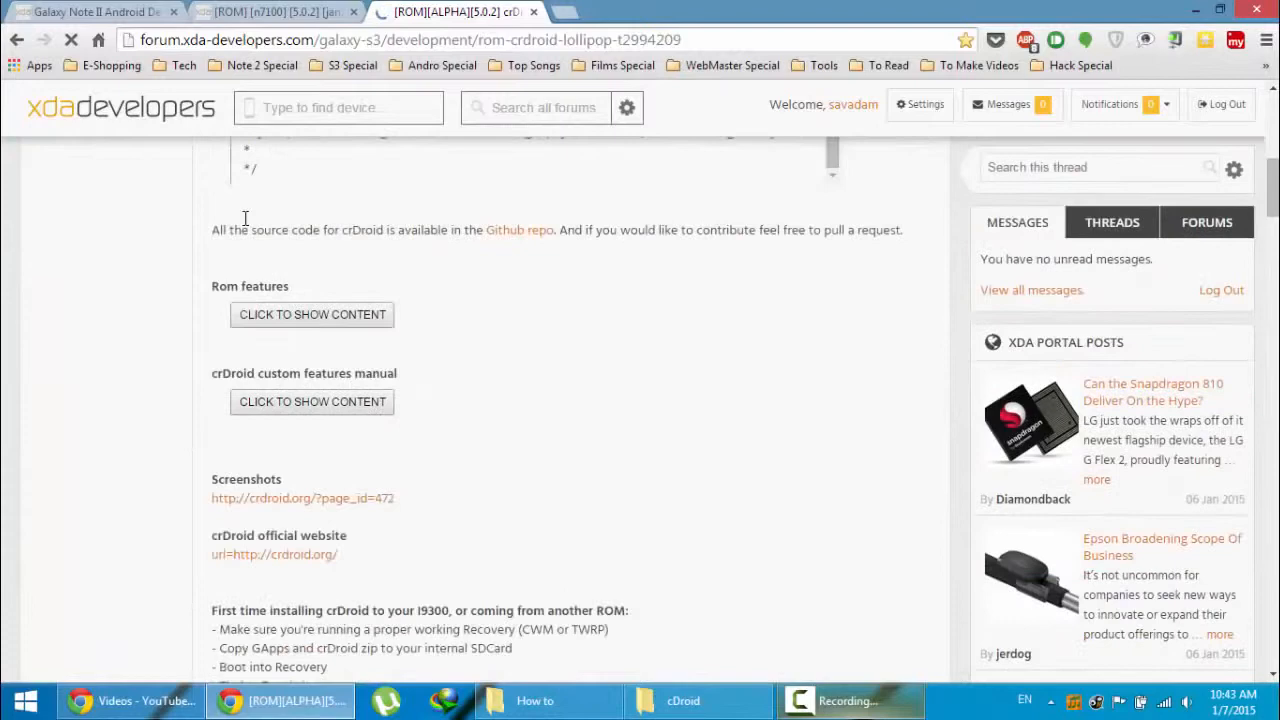
{"action": "scroll", "scroll_direction": "down", "scroll_amount": 3}
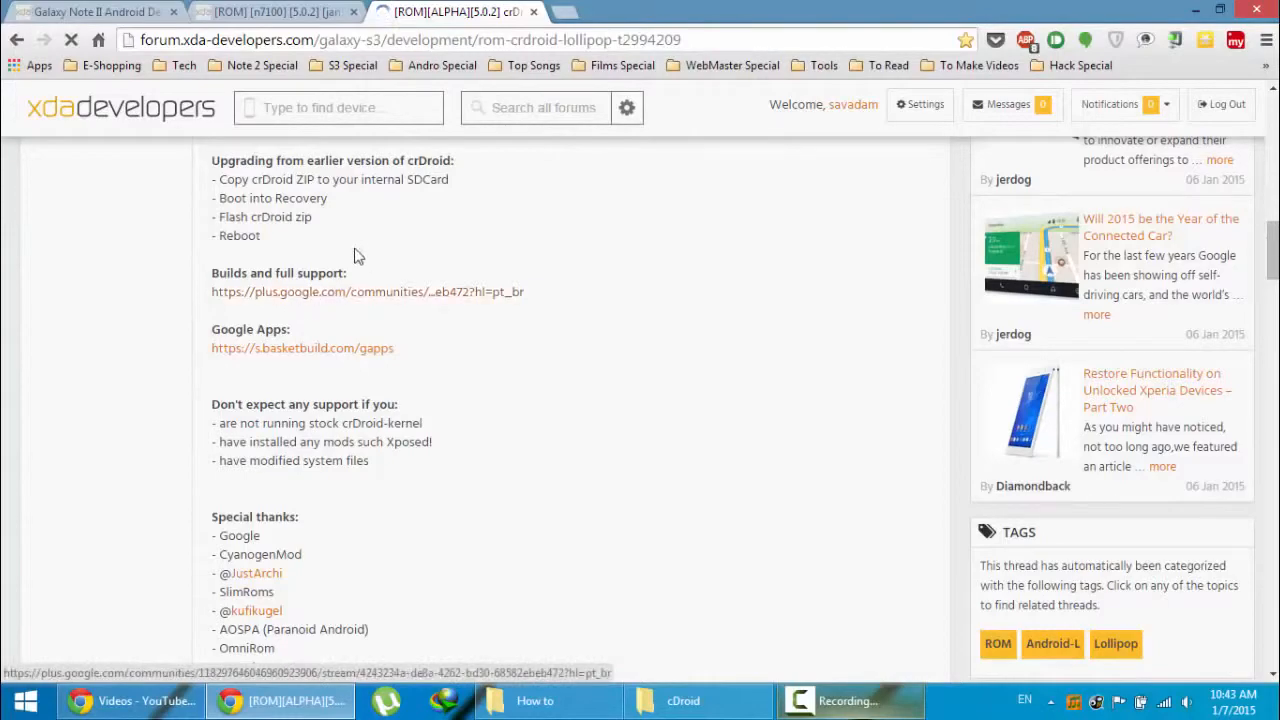
Back on the Note II crDroid post, follow the 'PA gapps' link to its thread.
{"action": "left_click", "coordinate": [270, 12]}
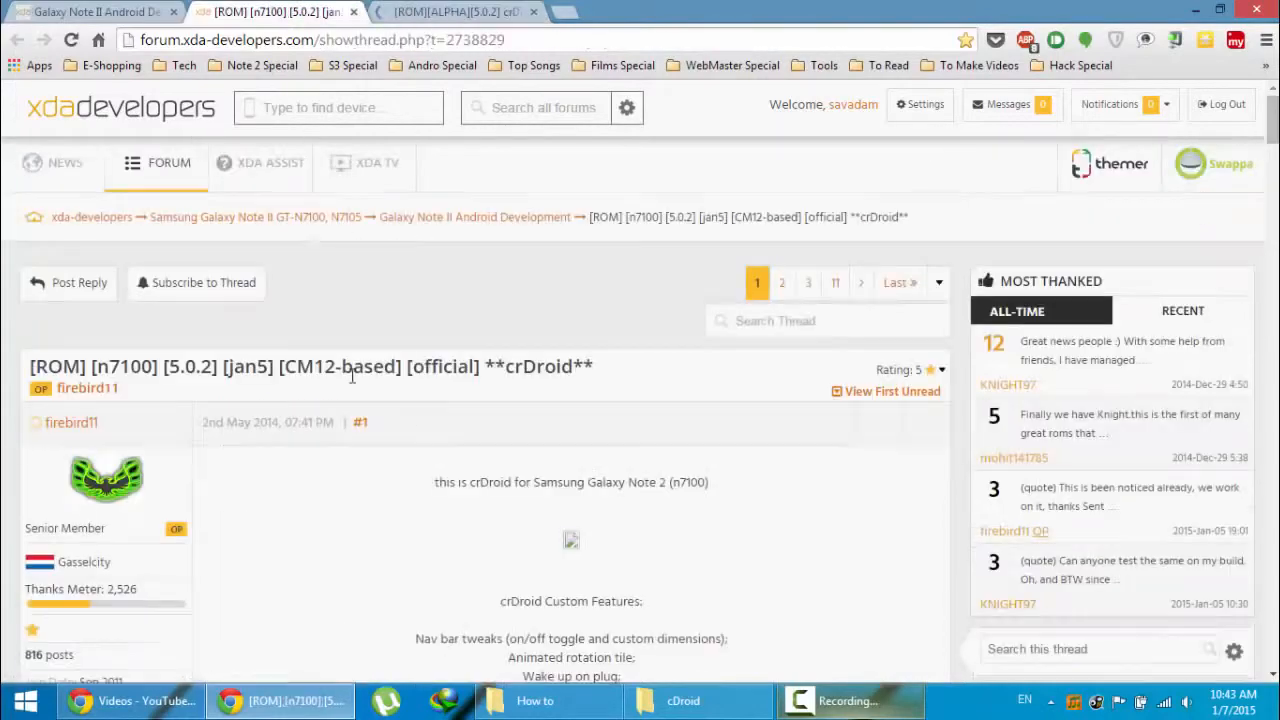
{"action": "scroll", "scroll_direction": "down", "scroll_amount": 3}
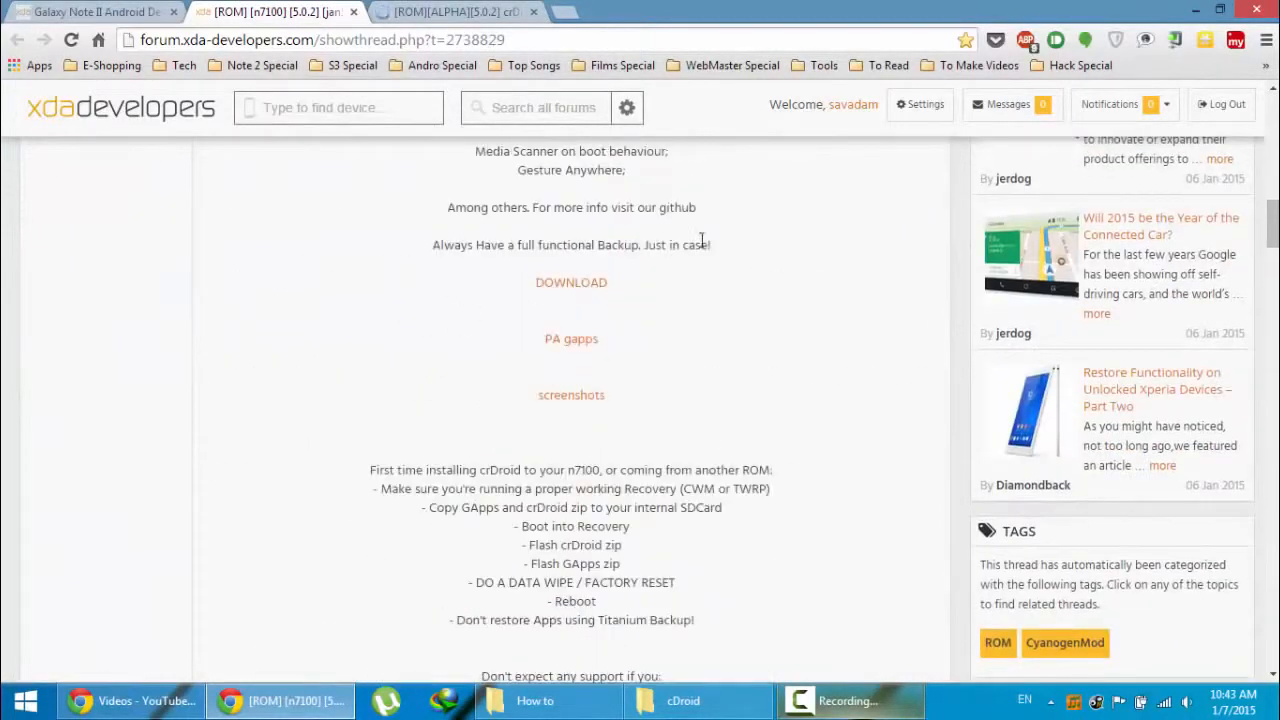
{"action": "left_click", "coordinate": [571, 282]}
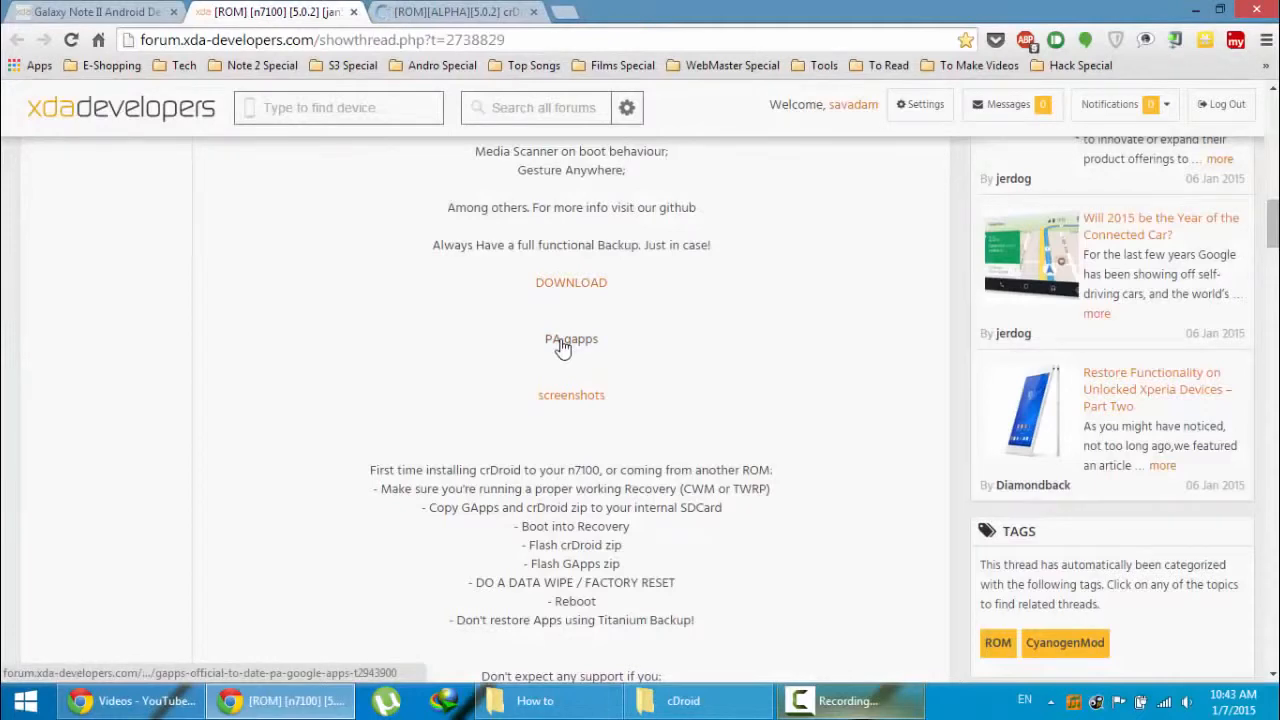
{"action": "left_click", "coordinate": [571, 339]}
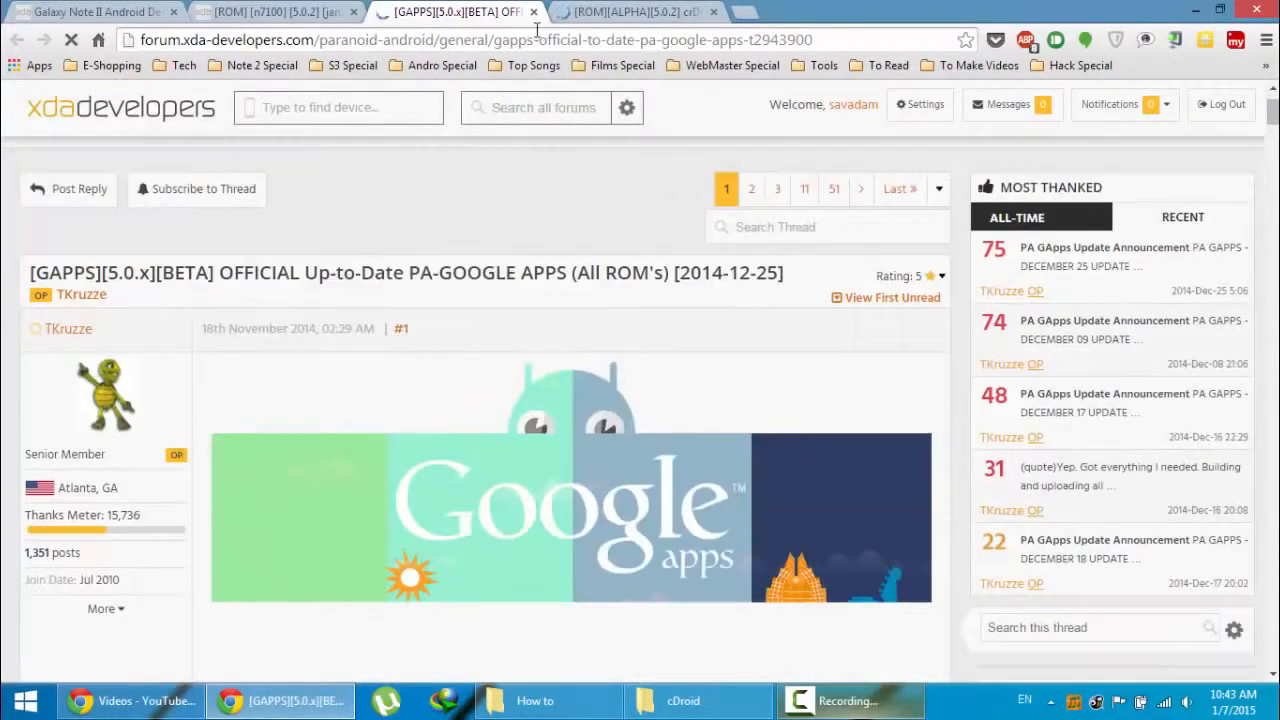
{"action": "left_click", "coordinate": [683, 700]}
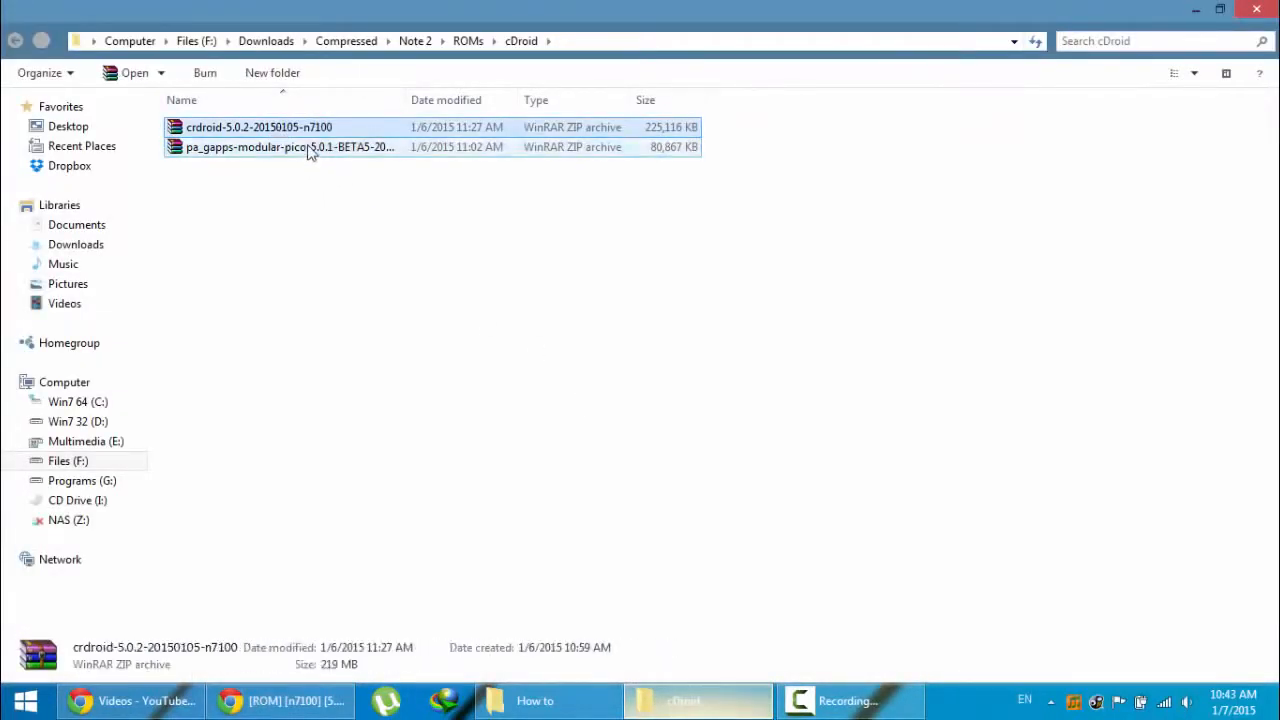
{"action": "left_click", "coordinate": [290, 147]}
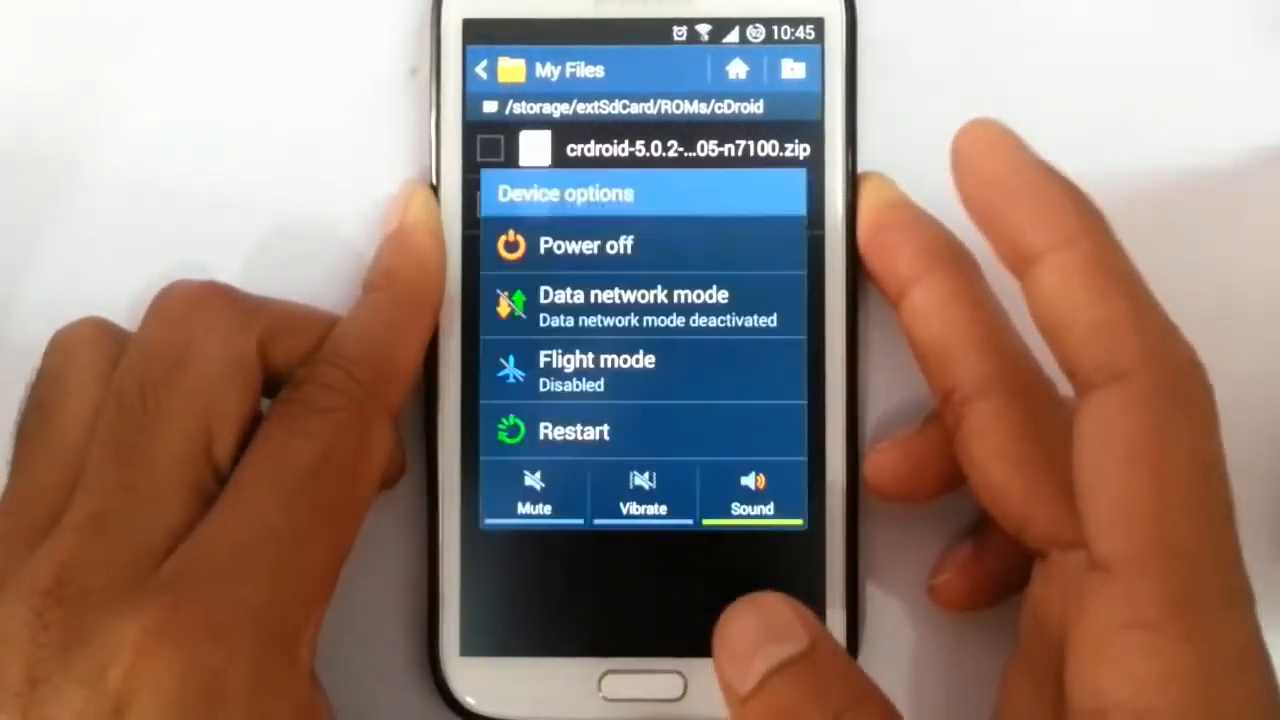
Power off the phone from Device options and confirm with OK.
{"action": "left_click", "coordinate": [585, 245]}
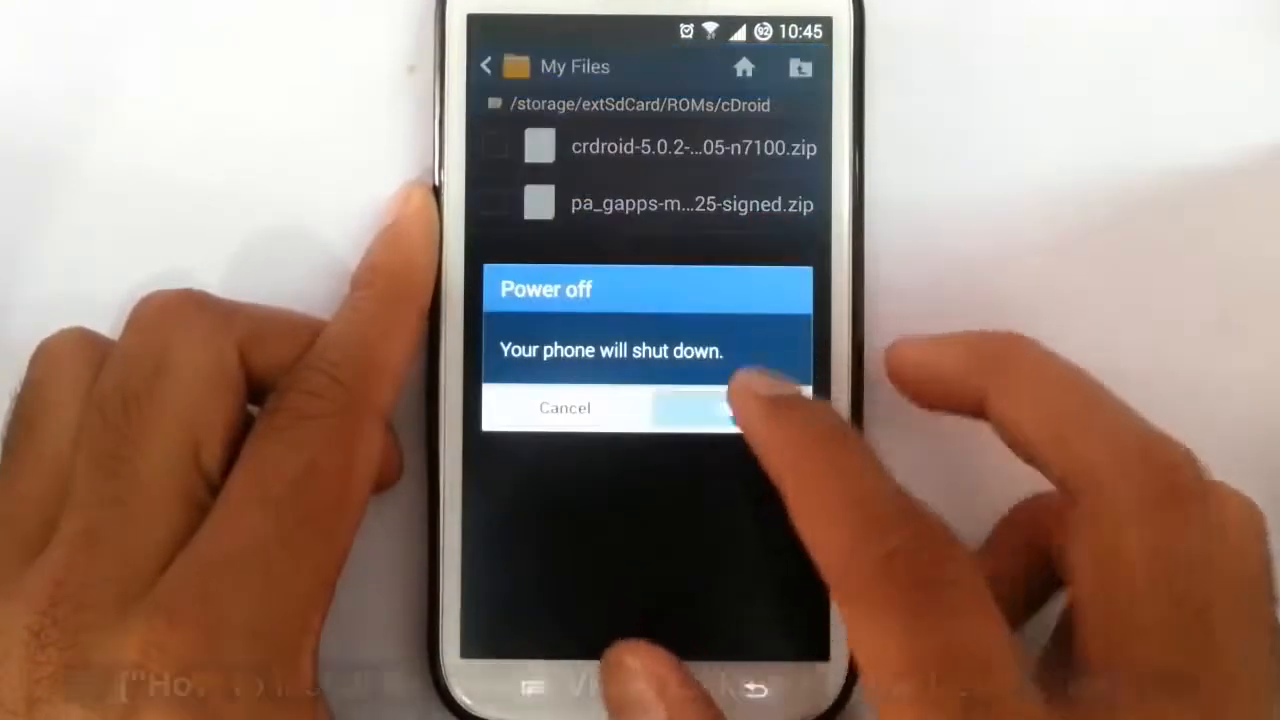
{"action": "left_click", "coordinate": [710, 408]}
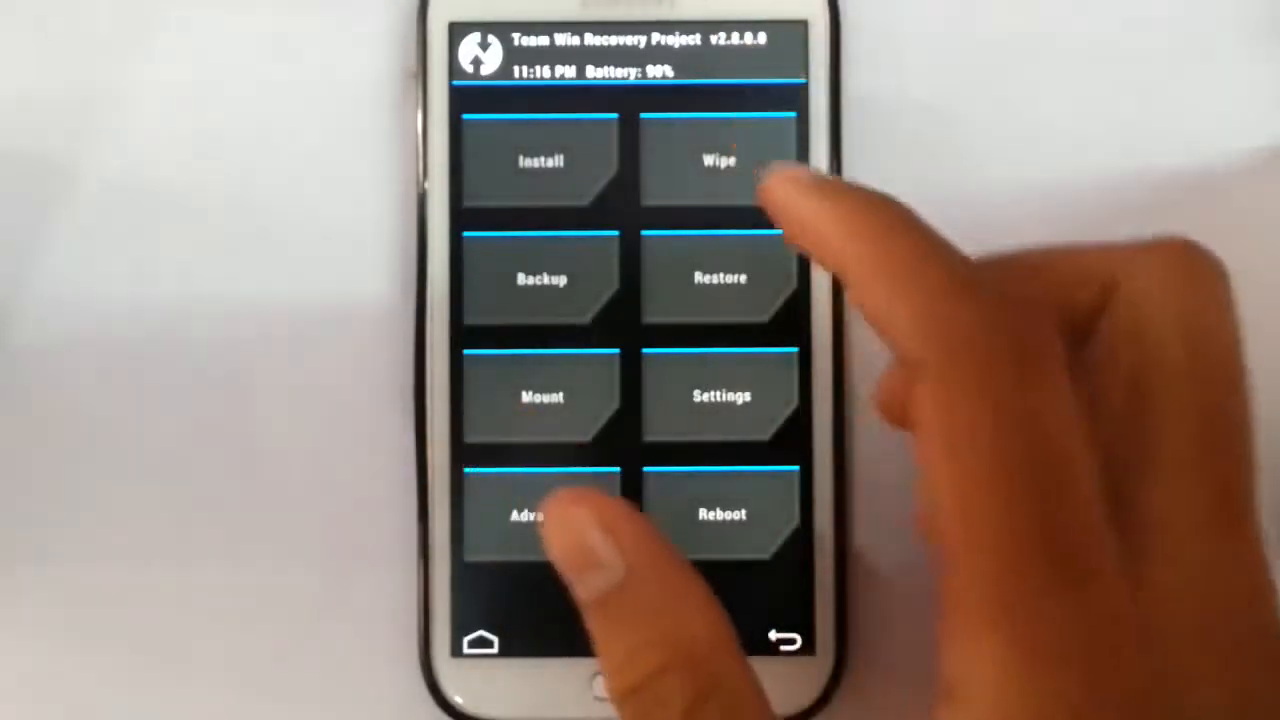
Check the Backup options, then swipe Wipe to factory reset data and cache, keeping internal storage.
{"action": "left_click", "coordinate": [541, 278]}
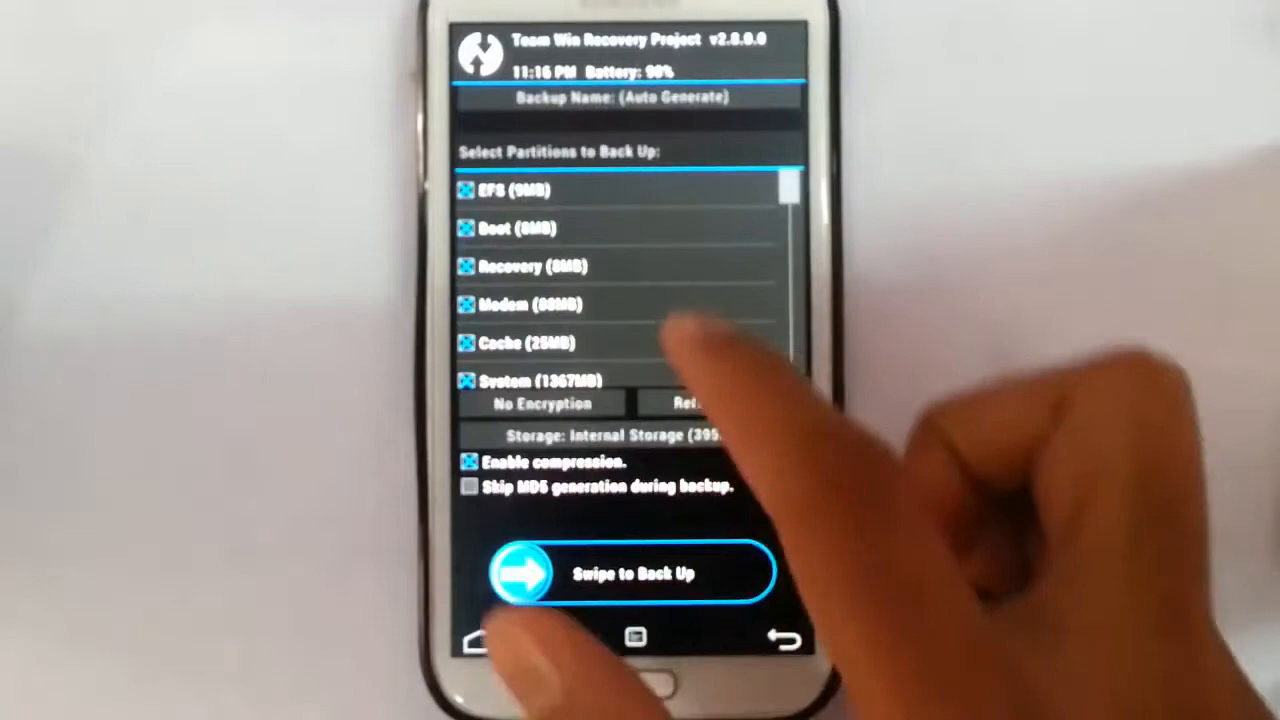
{"action": "left_click", "coordinate": [785, 638]}
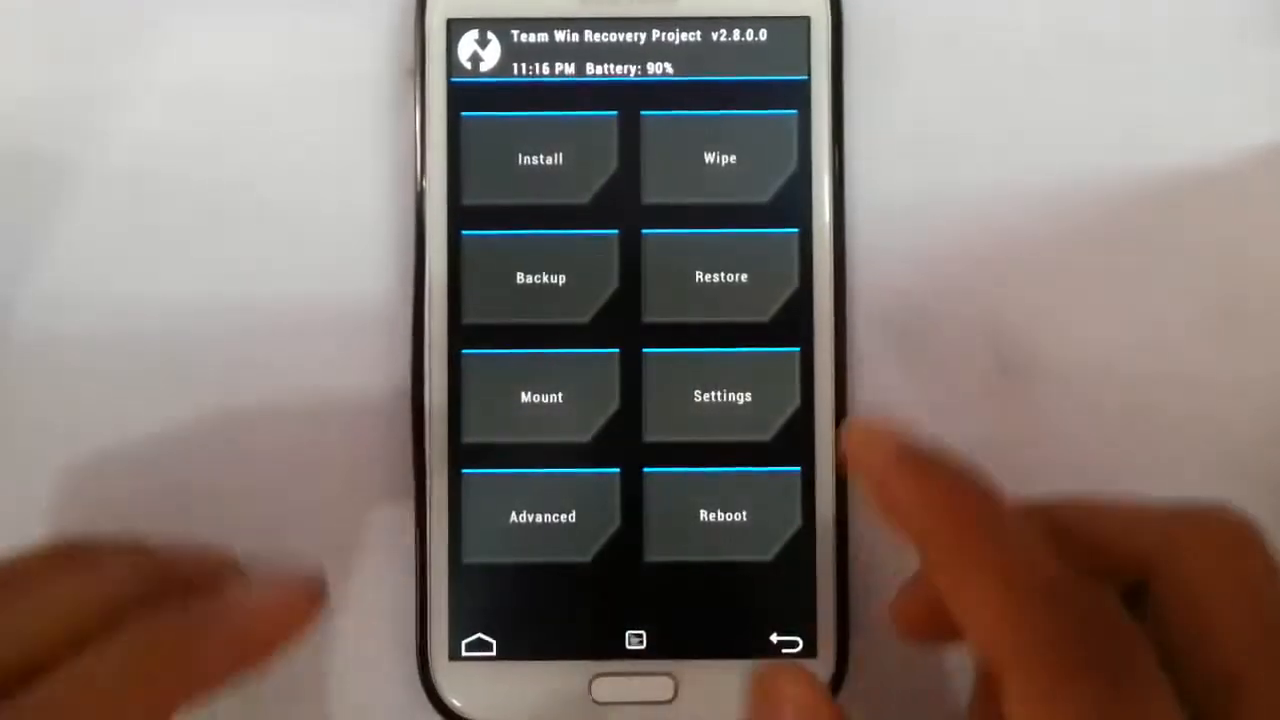
{"action": "left_click", "coordinate": [719, 158]}
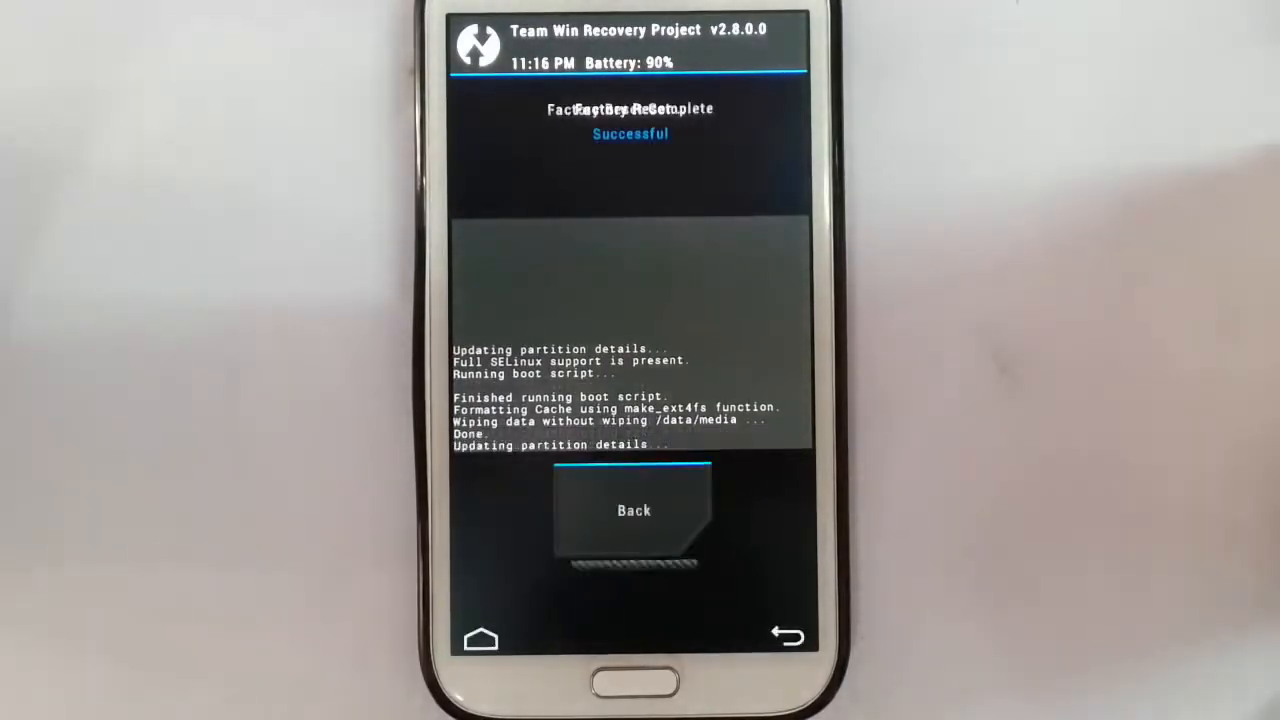
{"action": "left_click", "coordinate": [633, 510]}
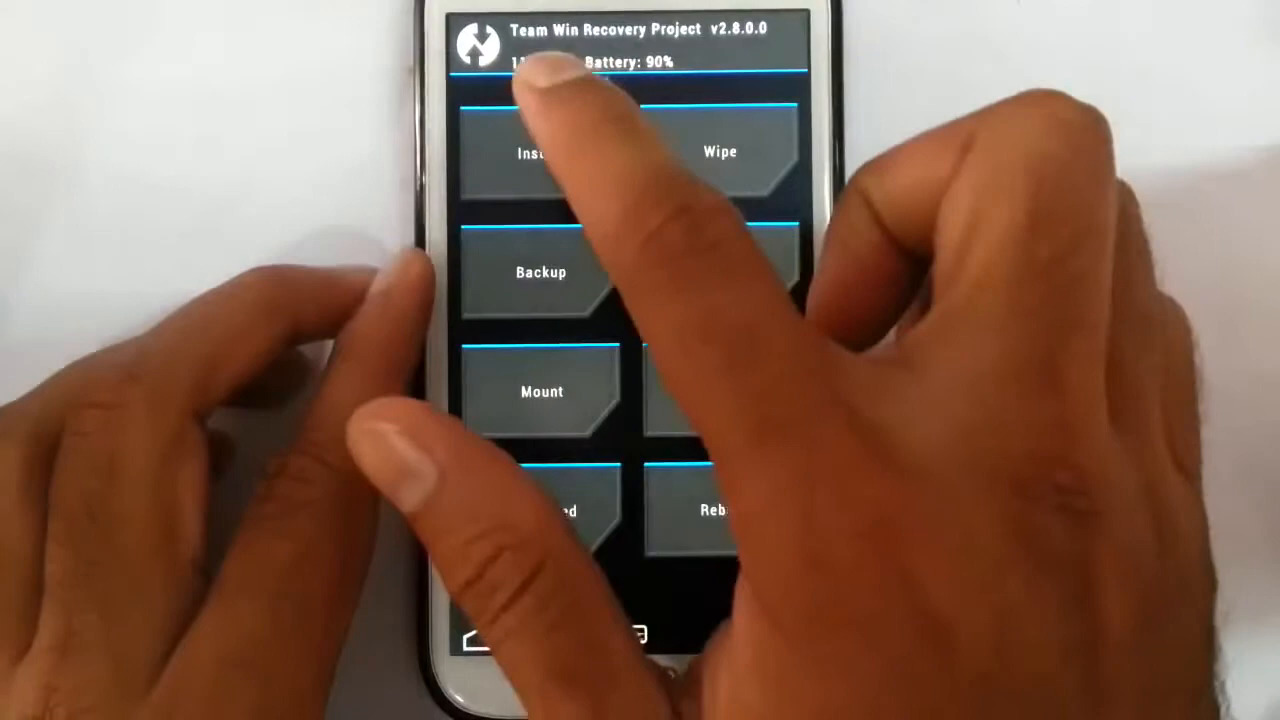
In Install, browse to external_sdcard/ROMs/cDroid to reach the crDroid ROM and GApps zips.
{"action": "left_click", "coordinate": [540, 152]}
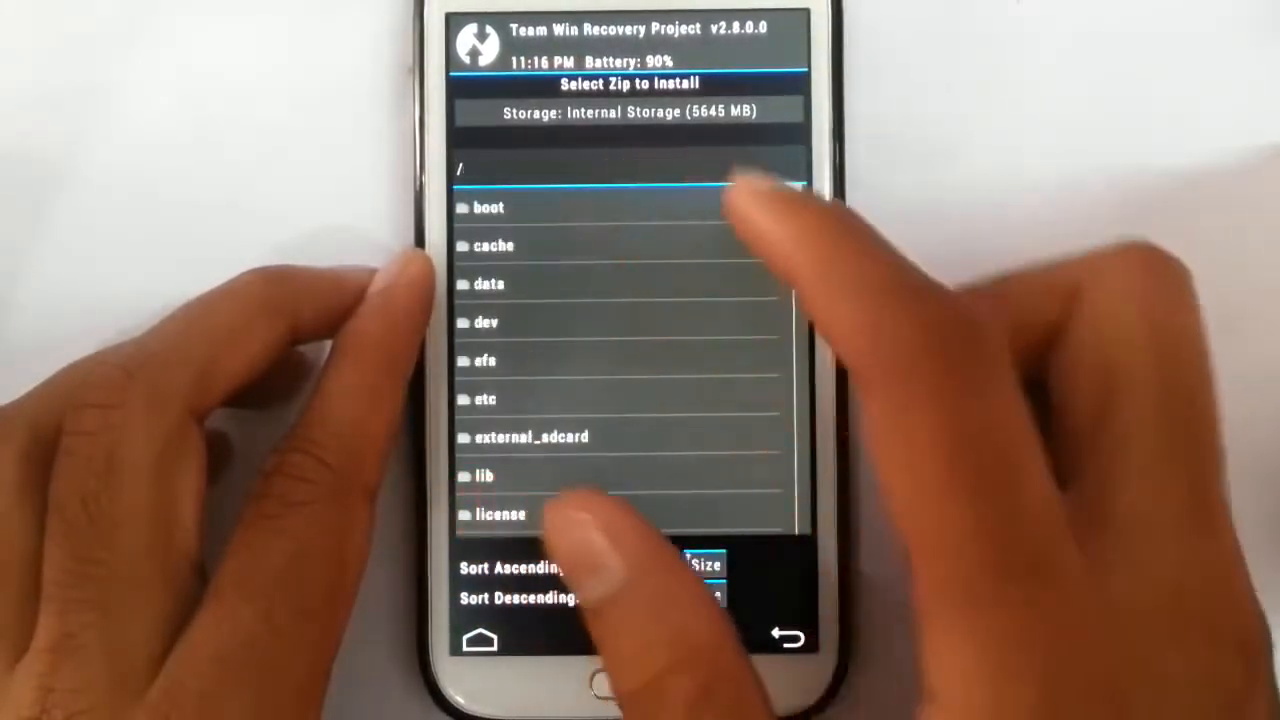
{"action": "left_click", "coordinate": [531, 437]}
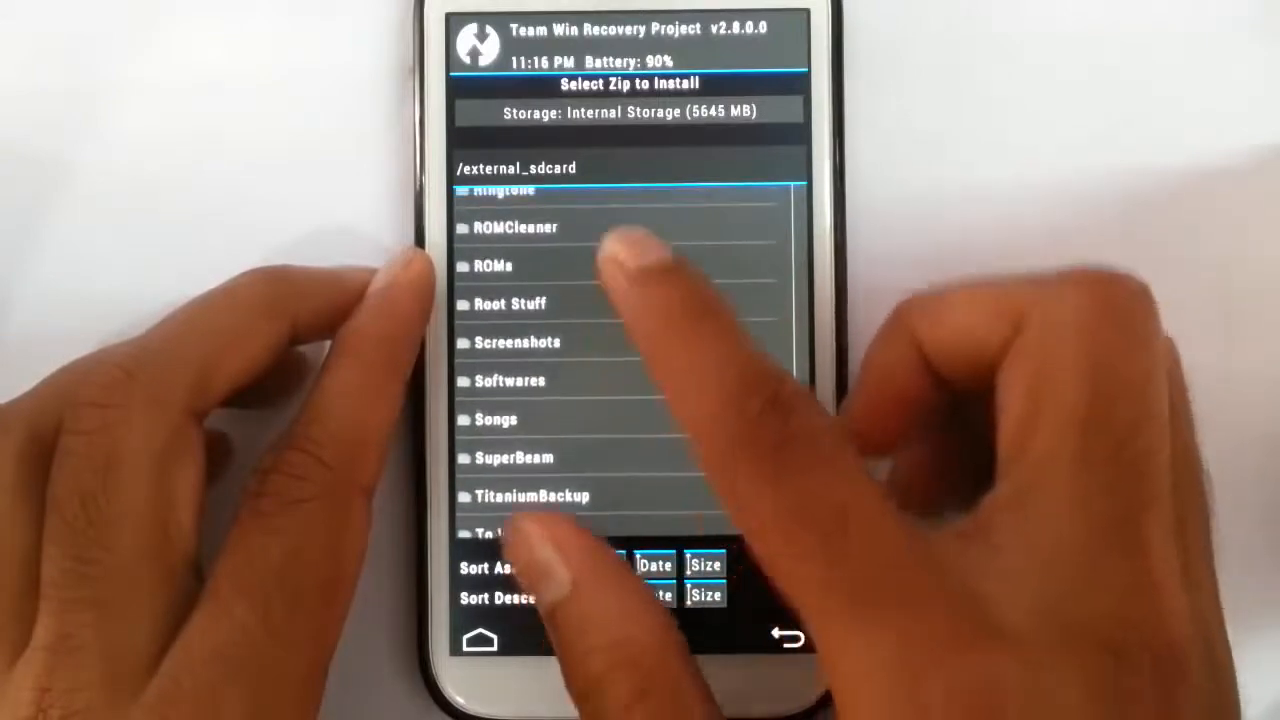
{"action": "left_click", "coordinate": [493, 266]}
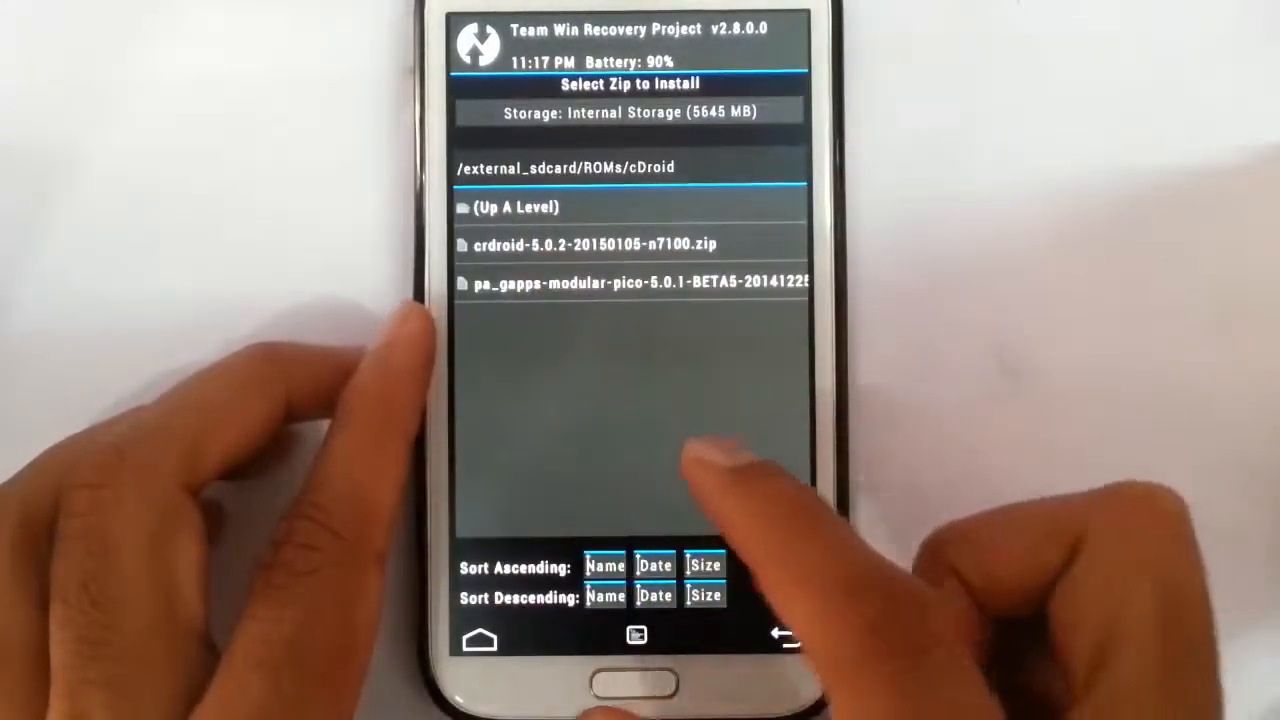
Swipe-flash the pa_gapps pico zip, then choose Reboot System after it succeeds.
{"action": "left_click", "coordinate": [631, 282]}
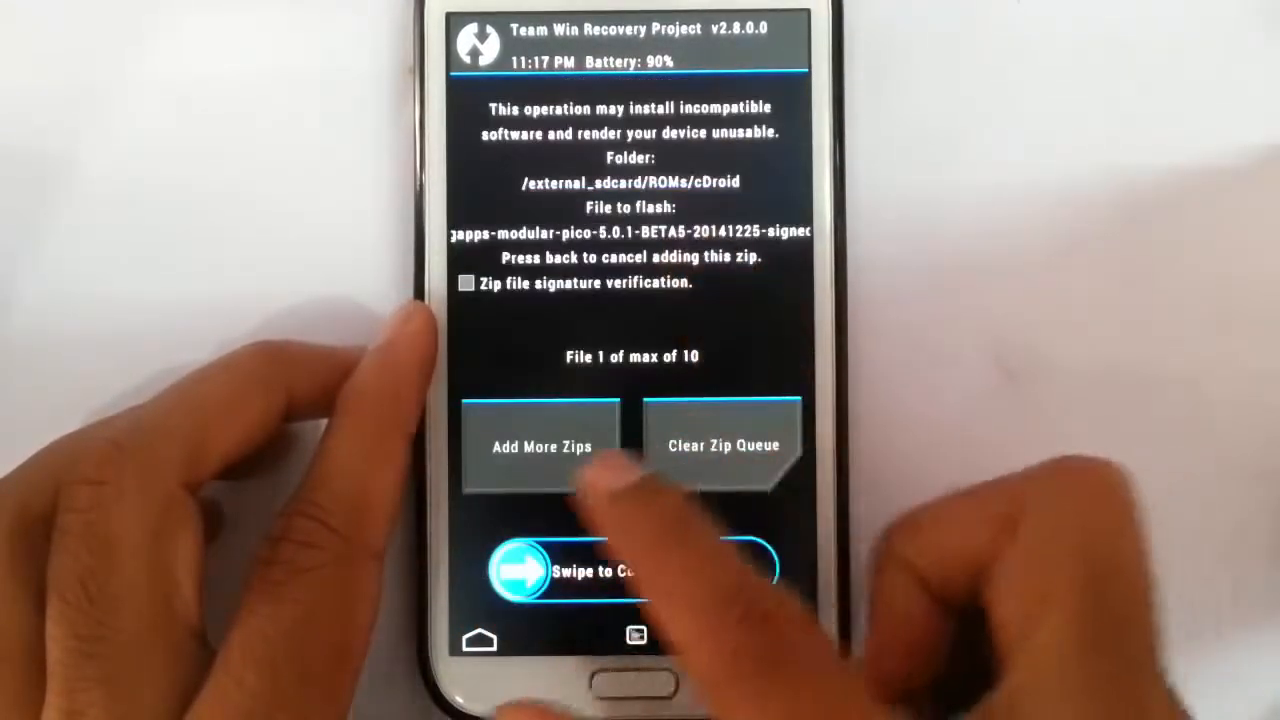
{"action": "left_click_drag", "start_coordinate": [540, 570], "coordinate": [770, 570]}
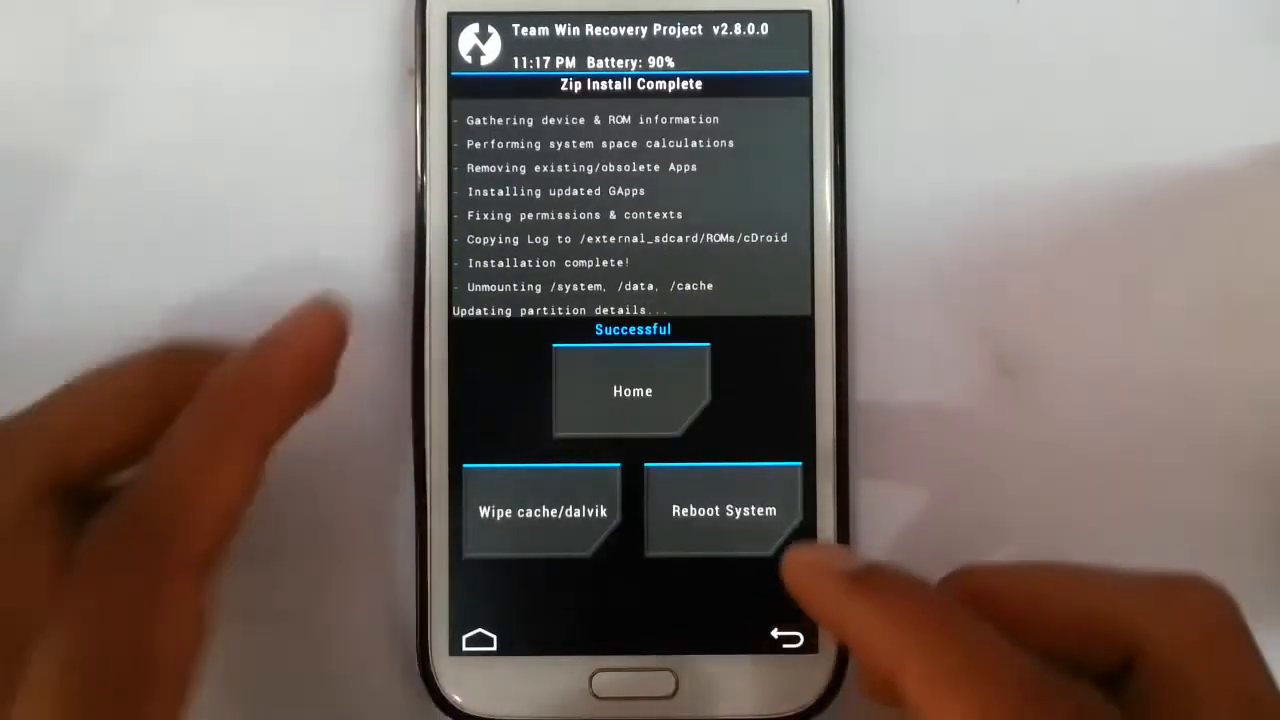
{"action": "left_click", "coordinate": [723, 510]}
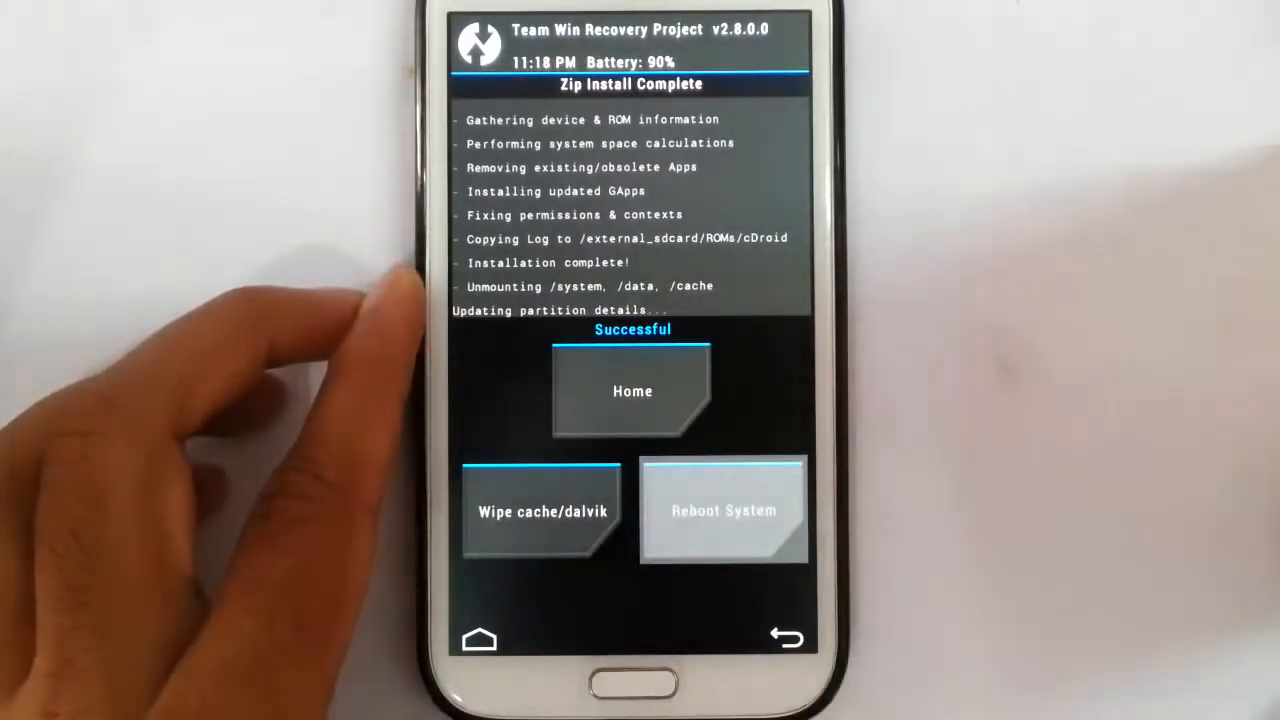
{"action": "left_click", "coordinate": [723, 510]}
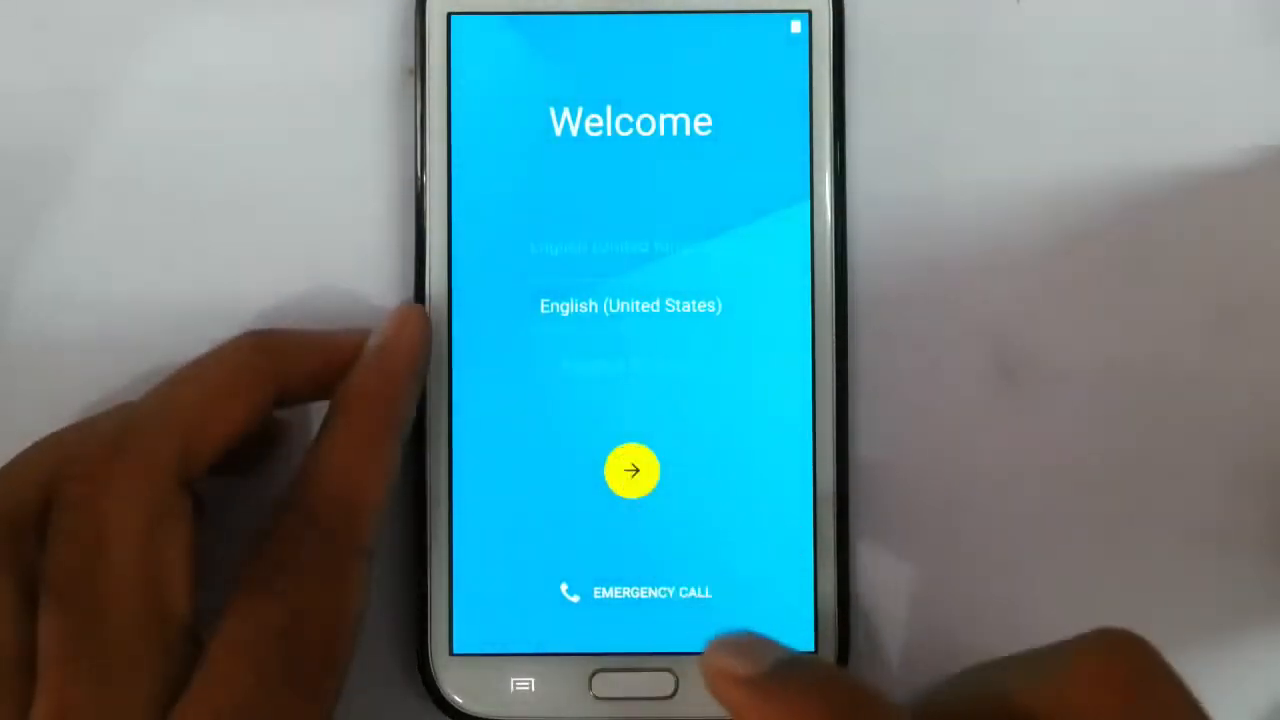
Run the crDroid setup wizard in English (United States), skipping Wi‑Fi and name, then Finish.
{"action": "left_click", "coordinate": [631, 471]}
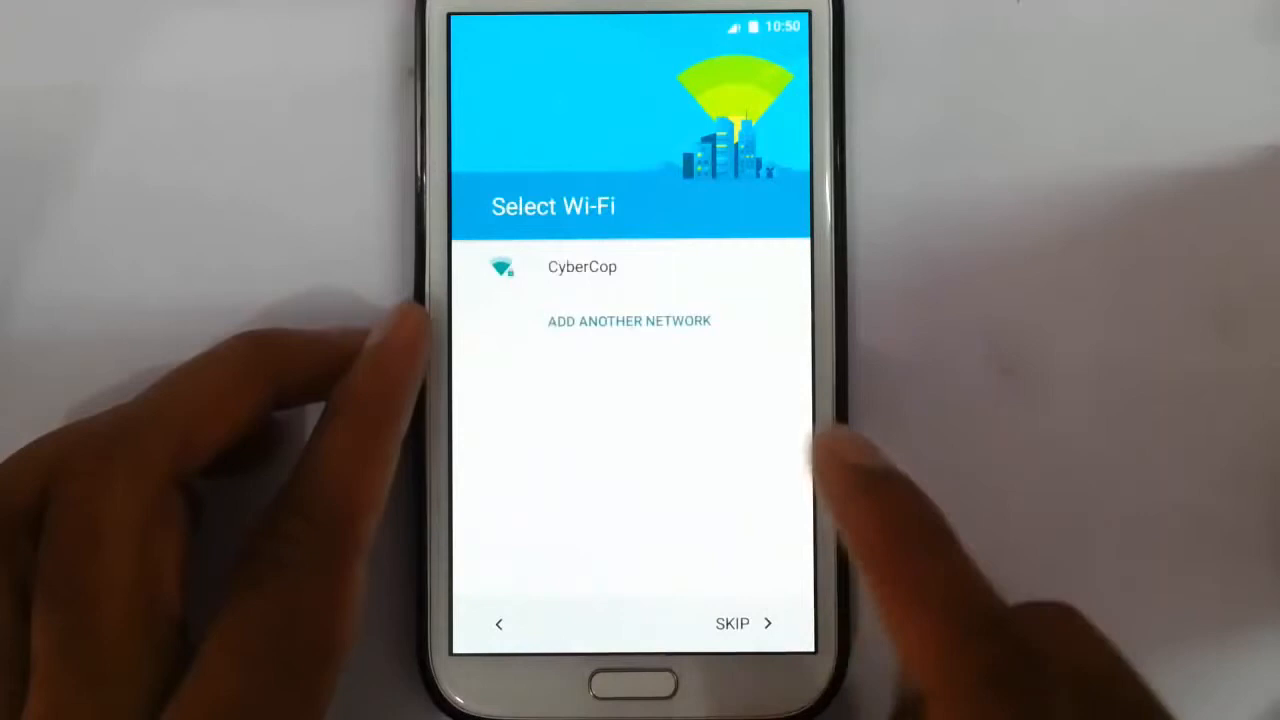
{"action": "left_click", "coordinate": [732, 623]}
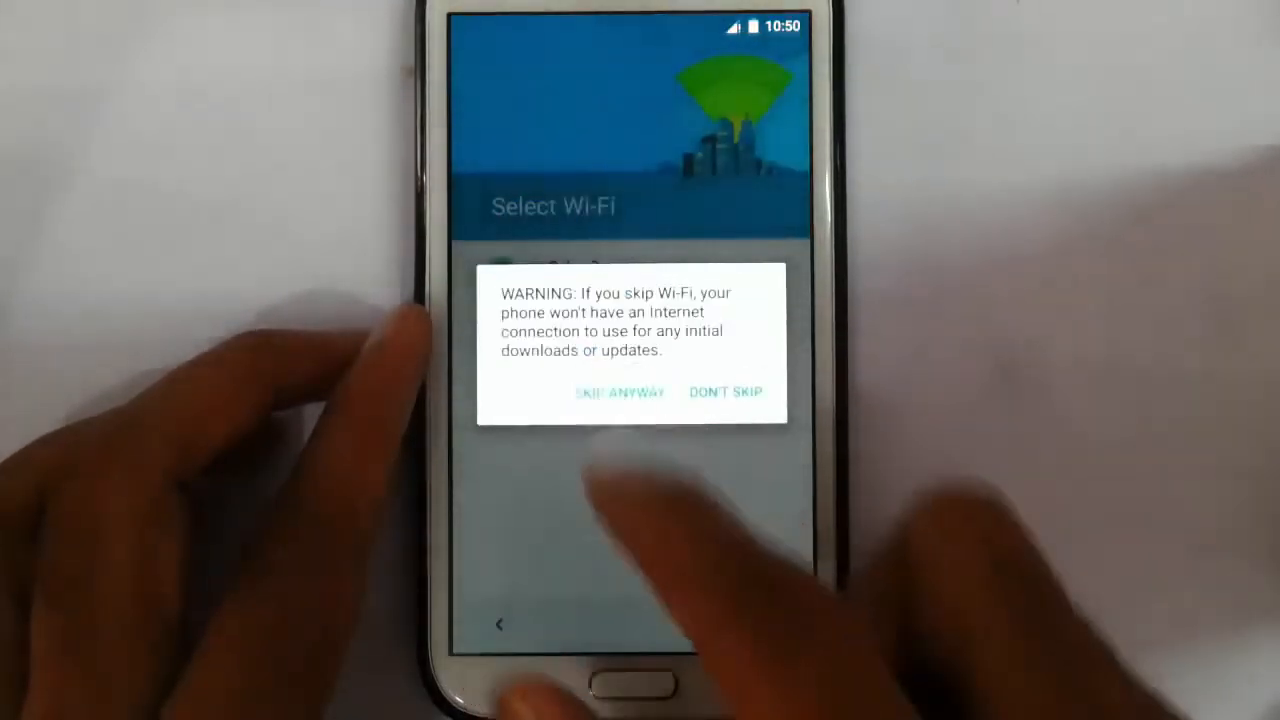
{"action": "left_click", "coordinate": [619, 391]}
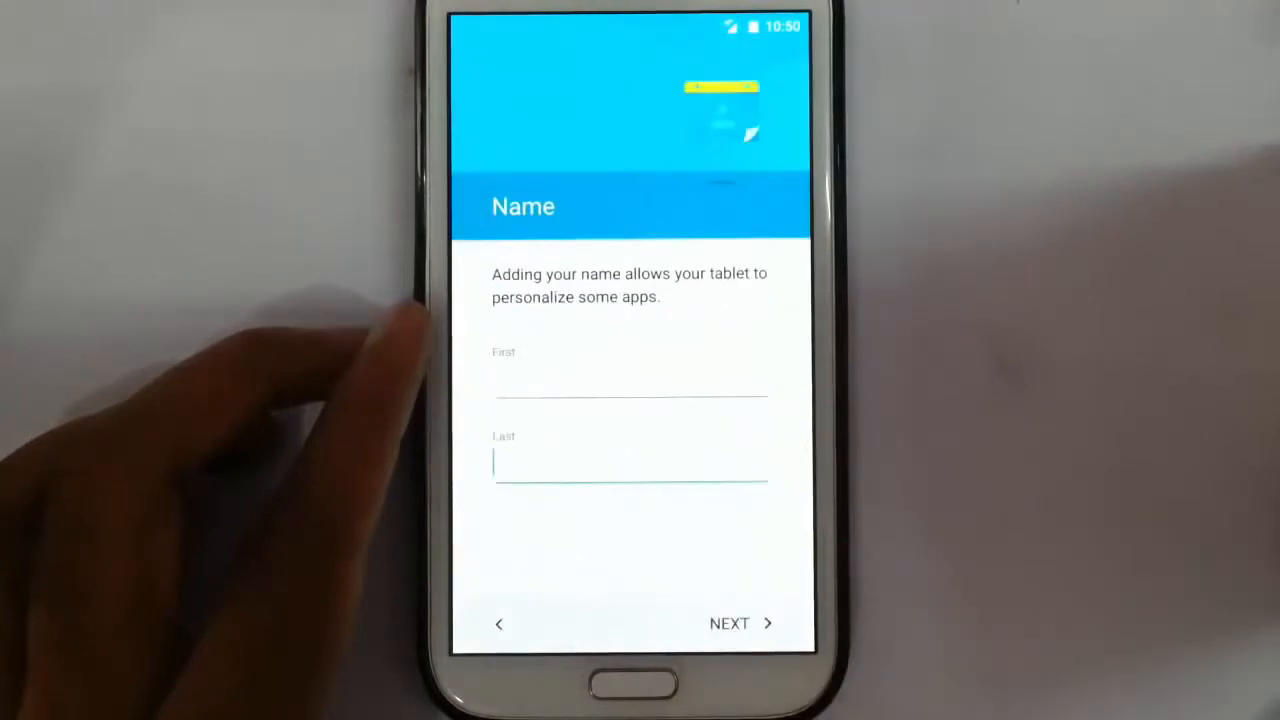
{"action": "left_click", "coordinate": [729, 623]}
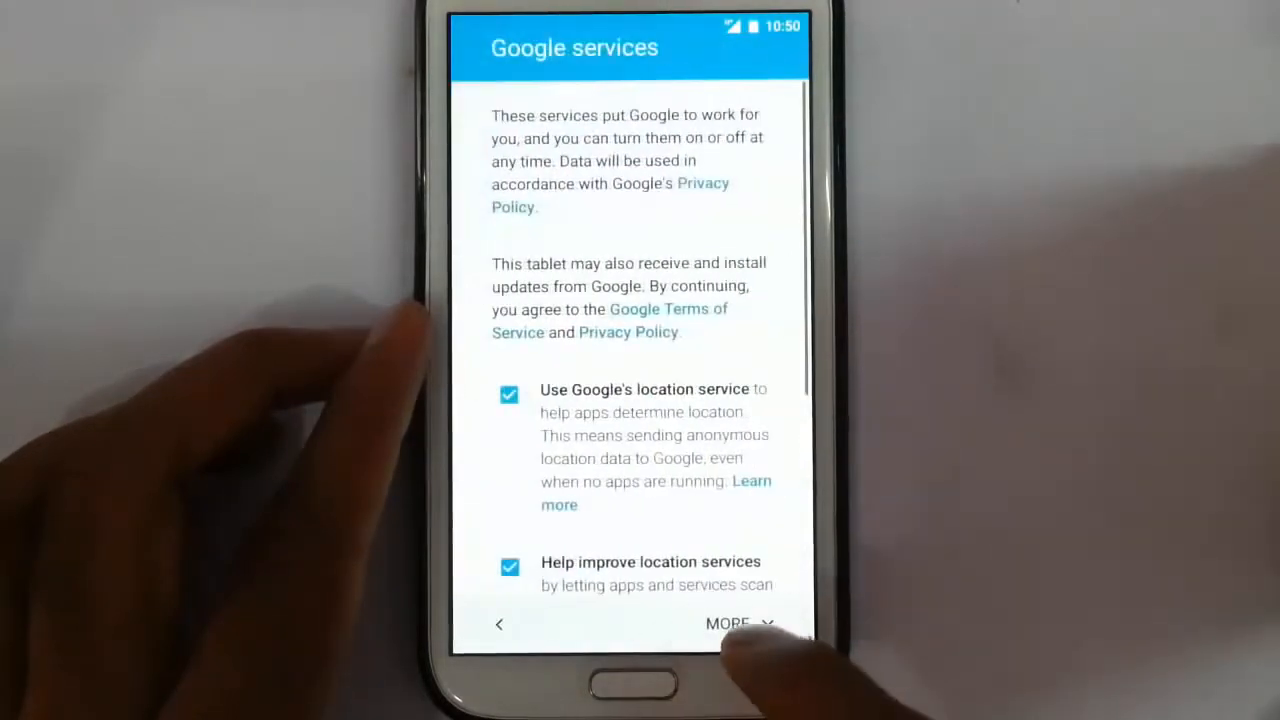
{"action": "left_click", "coordinate": [727, 623]}
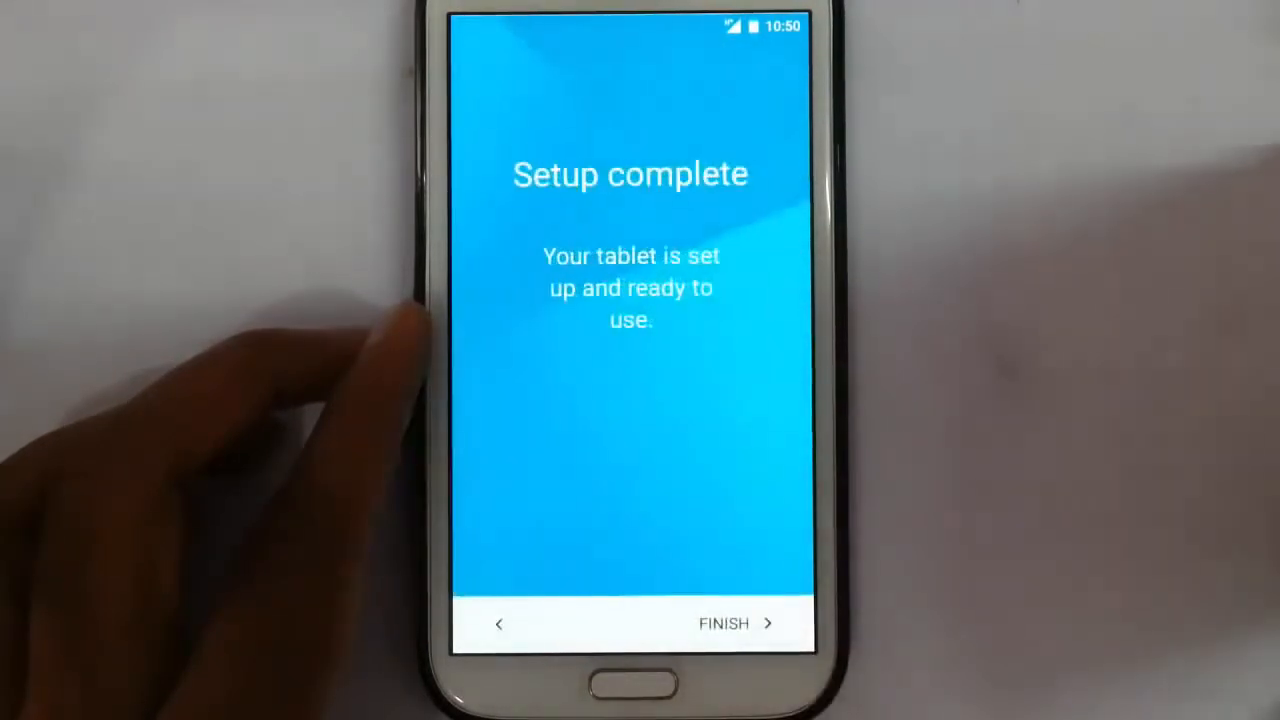
{"action": "left_click", "coordinate": [735, 623]}
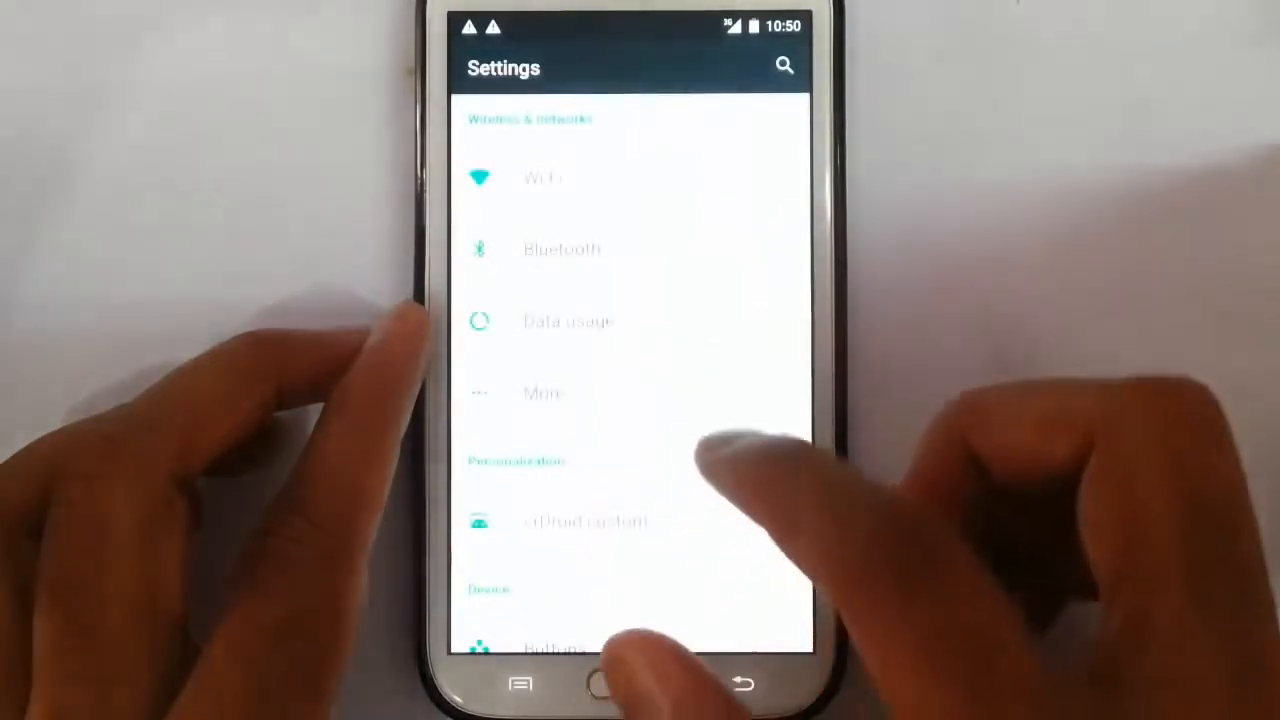
View the build and kernel details in About phone, then return to the home screen.
{"action": "scroll", "scroll_direction": "down", "scroll_amount": 3}
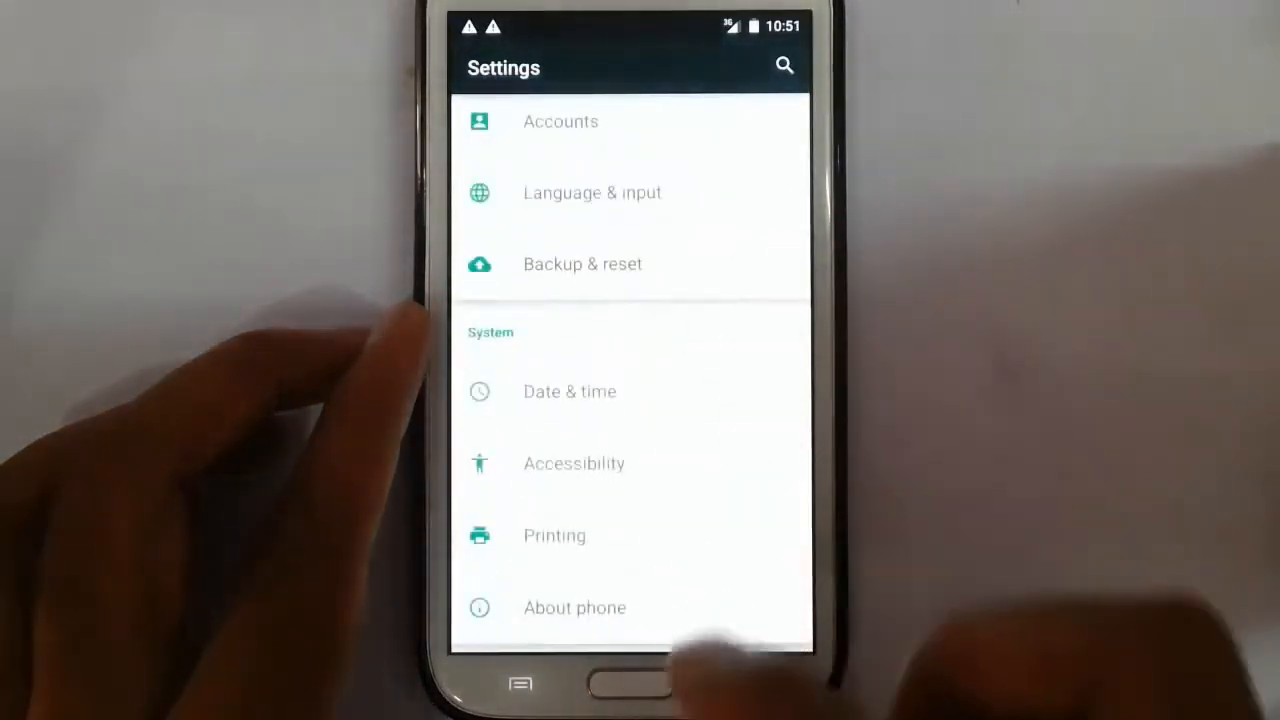
{"action": "left_click", "coordinate": [575, 607]}
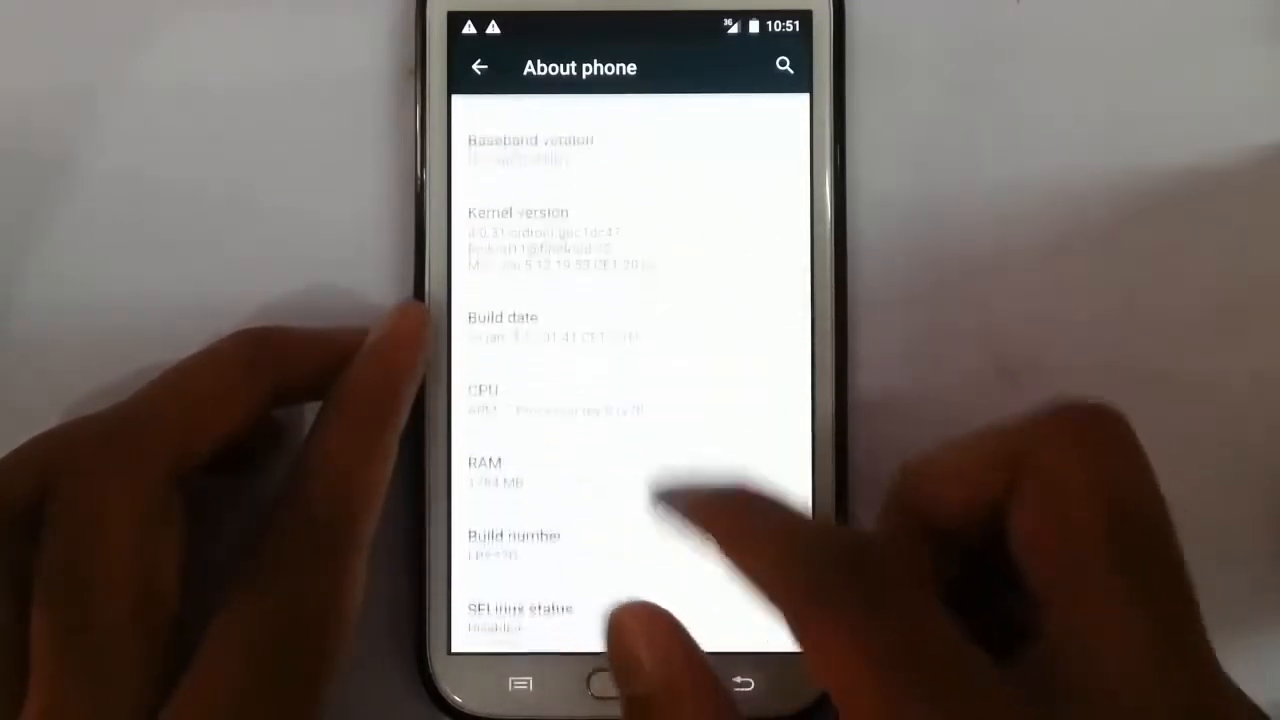
{"action": "left_click", "coordinate": [479, 66]}
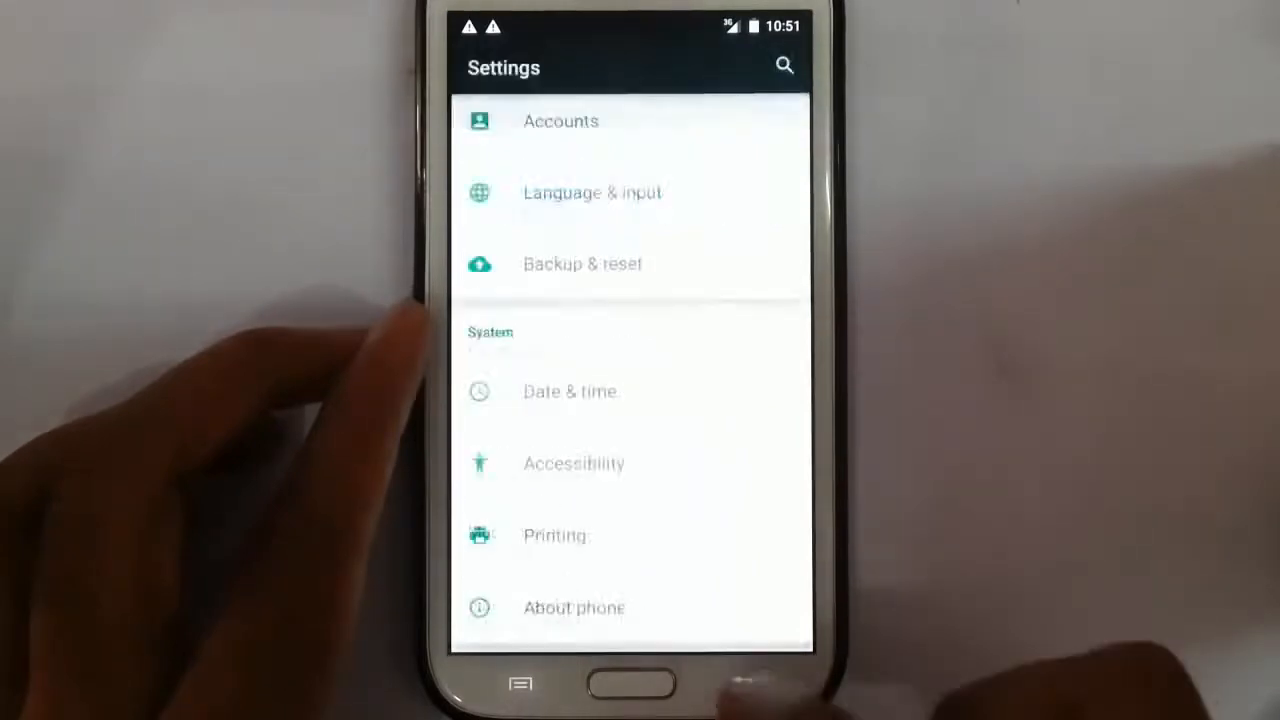
{"action": "left_click", "coordinate": [631, 683]}
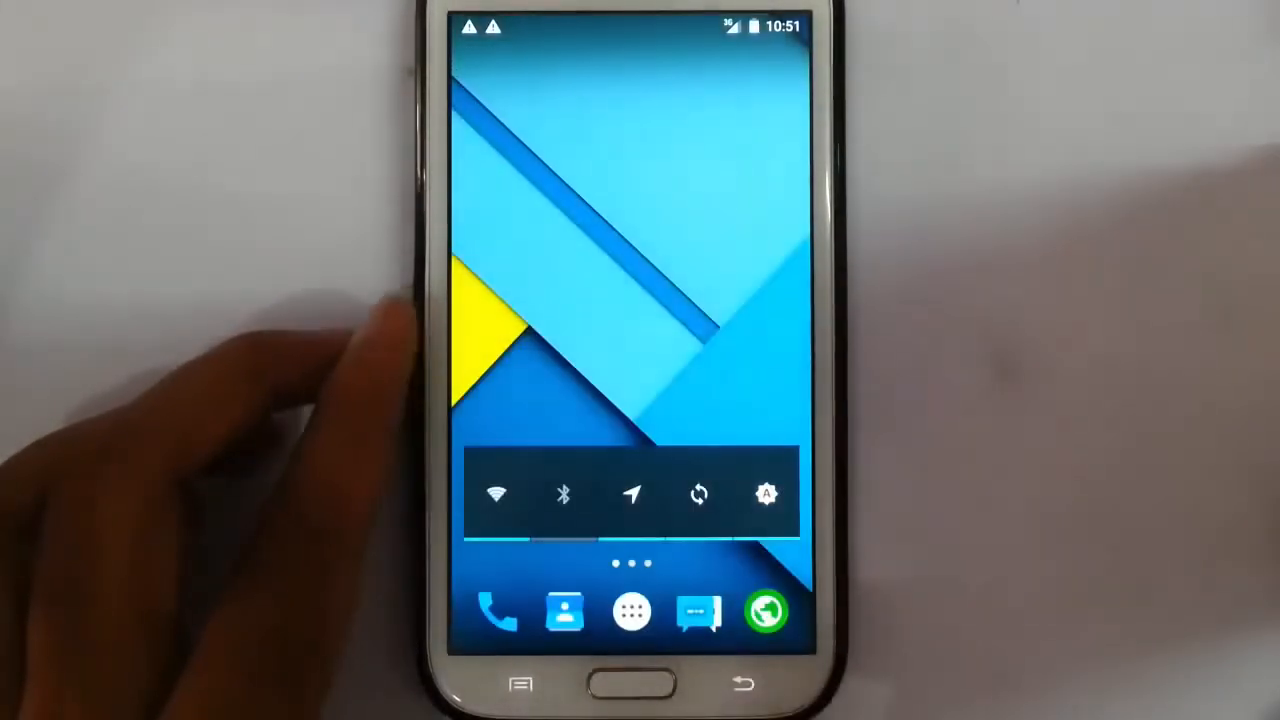